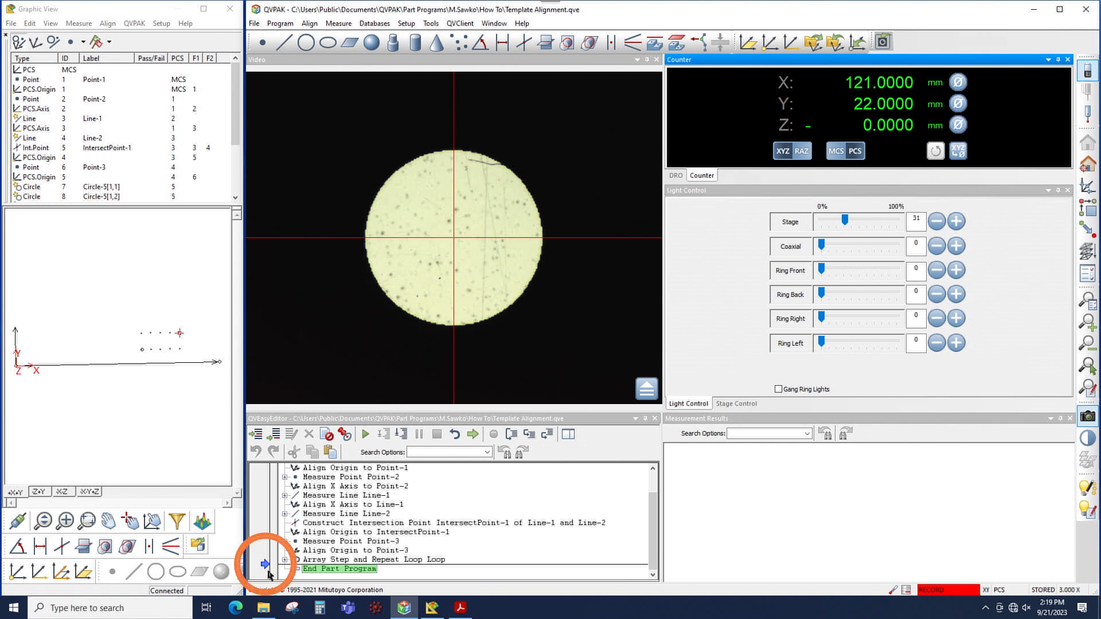
mouse_move(489, 548)
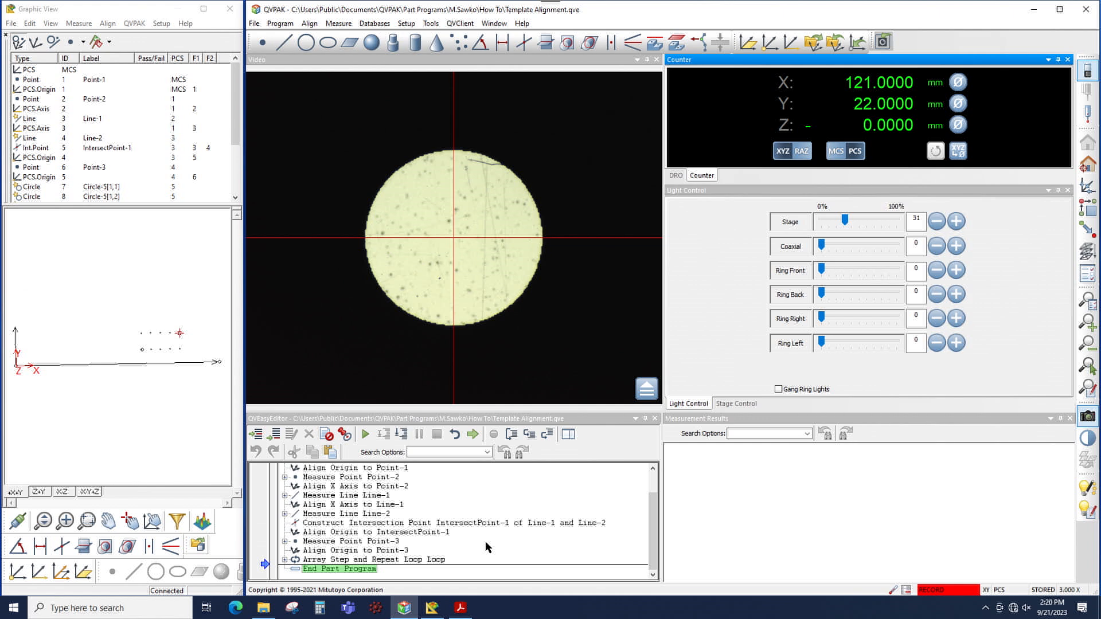
mouse_move(471, 549)
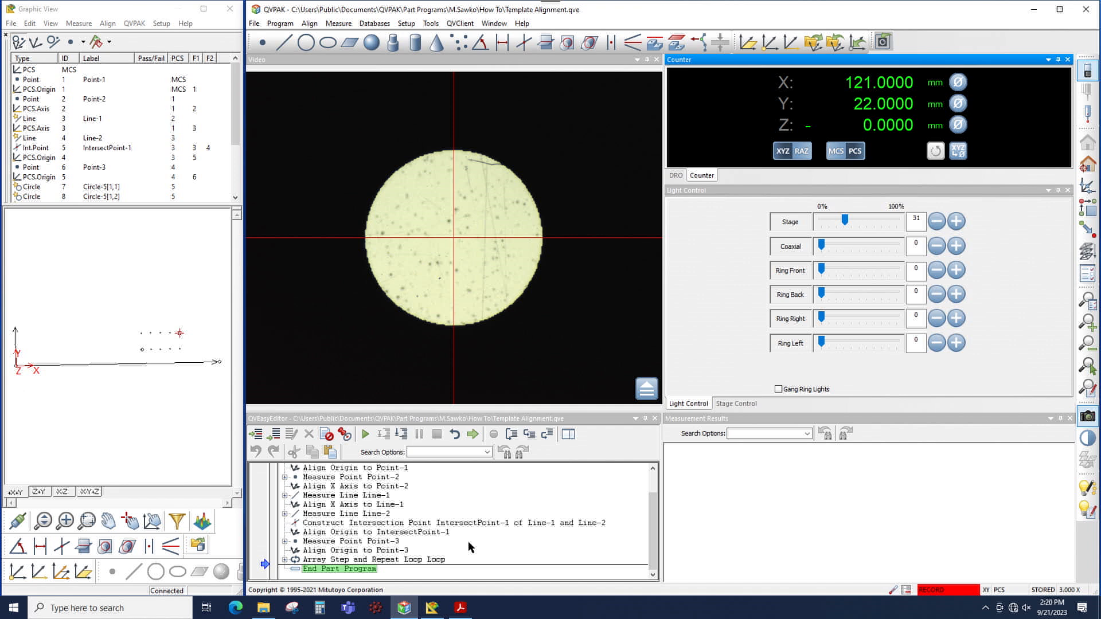
- Set the insertion point at the Align Origin to Point-3 step via its context menu
right_click(351, 551)
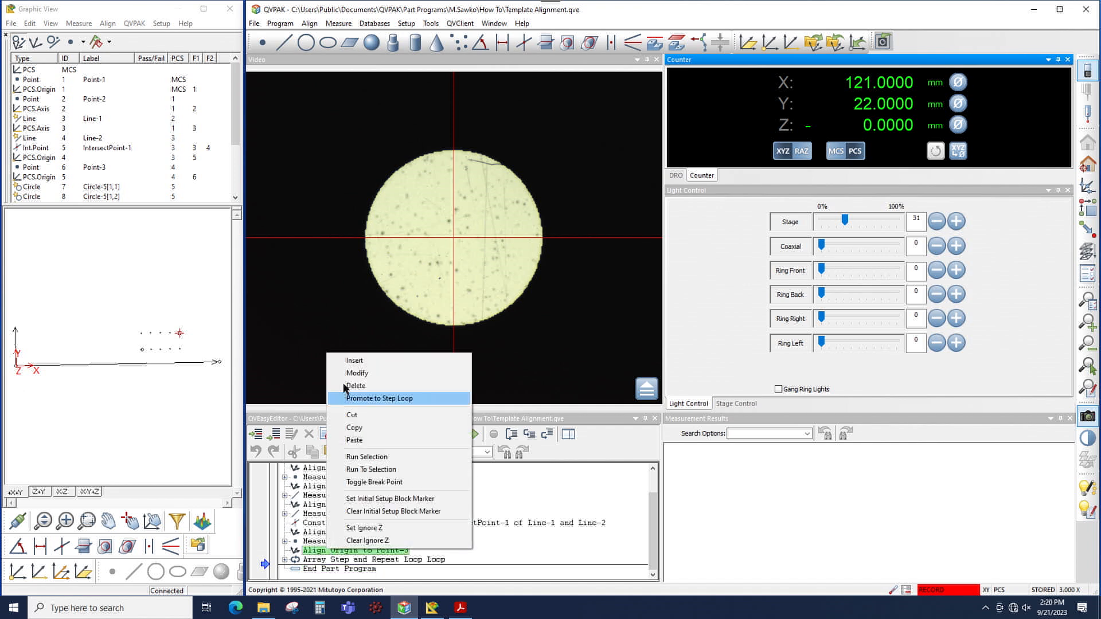
mouse_move(354, 360)
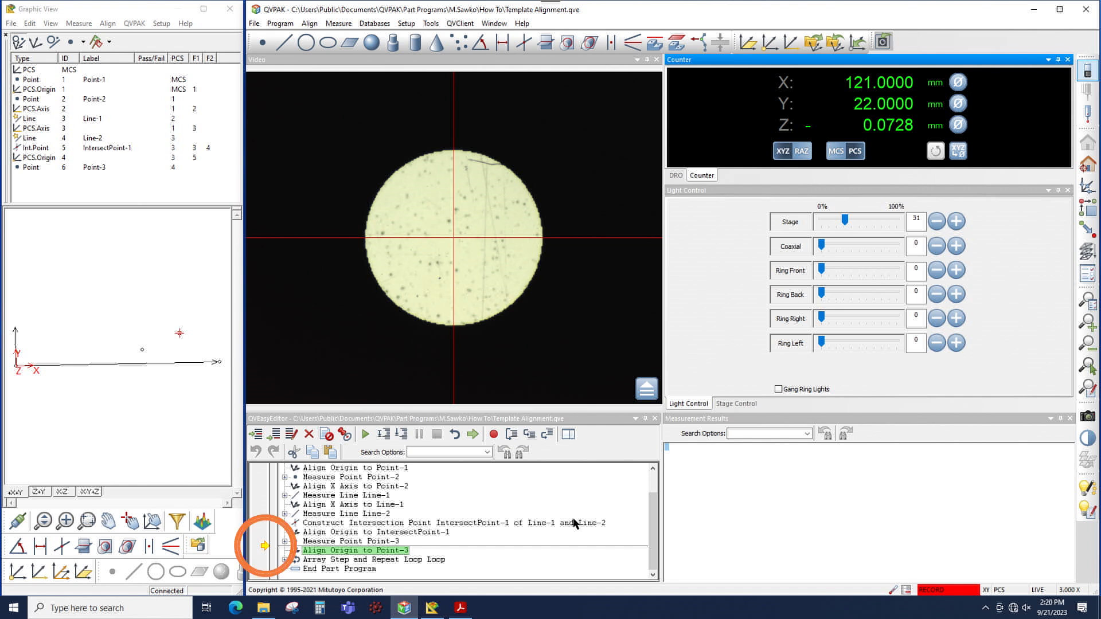
mouse_move(563, 542)
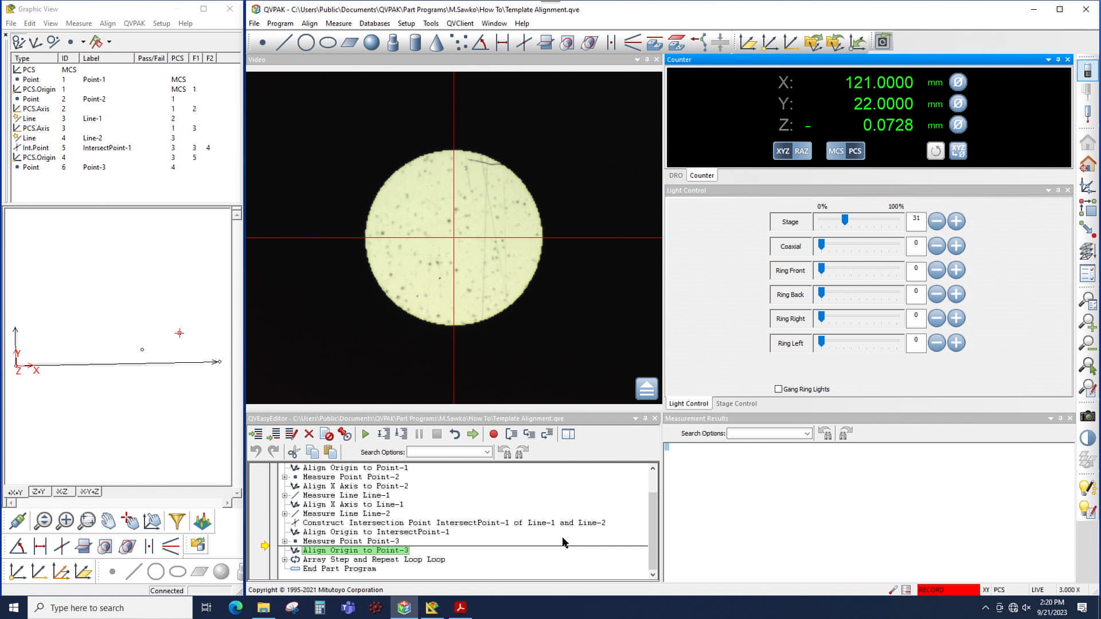
mouse_move(446, 478)
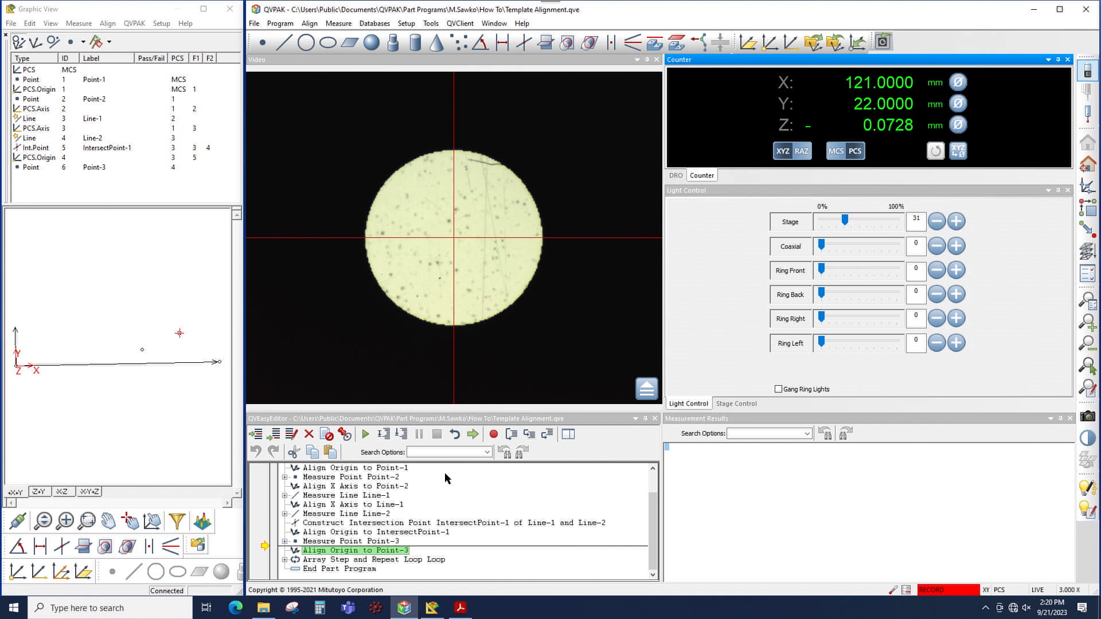
mouse_move(430, 553)
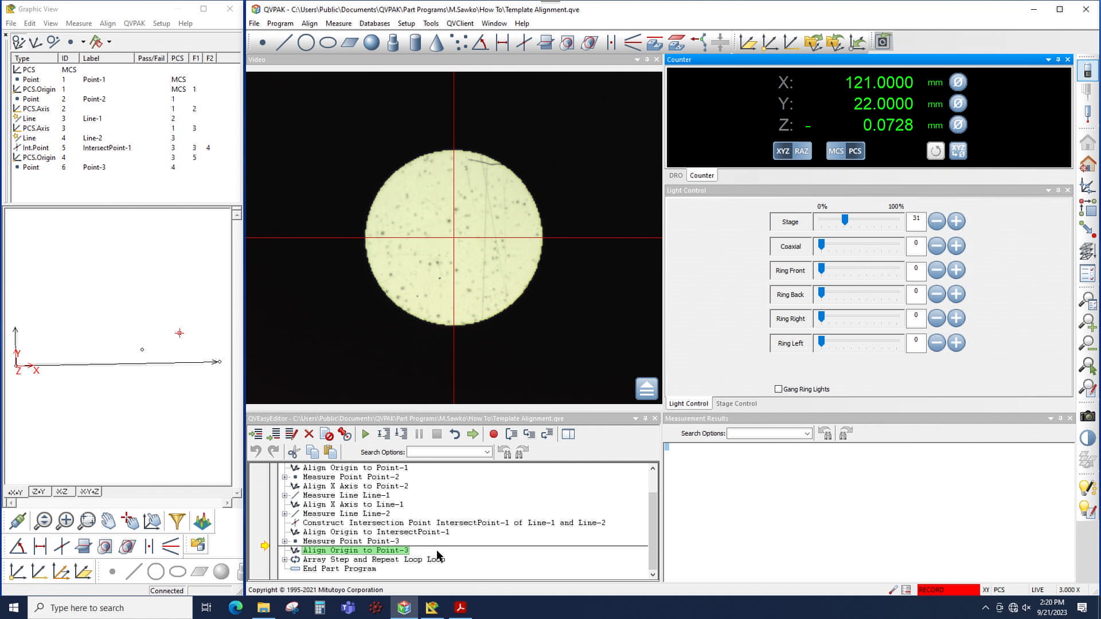
mouse_move(277, 63)
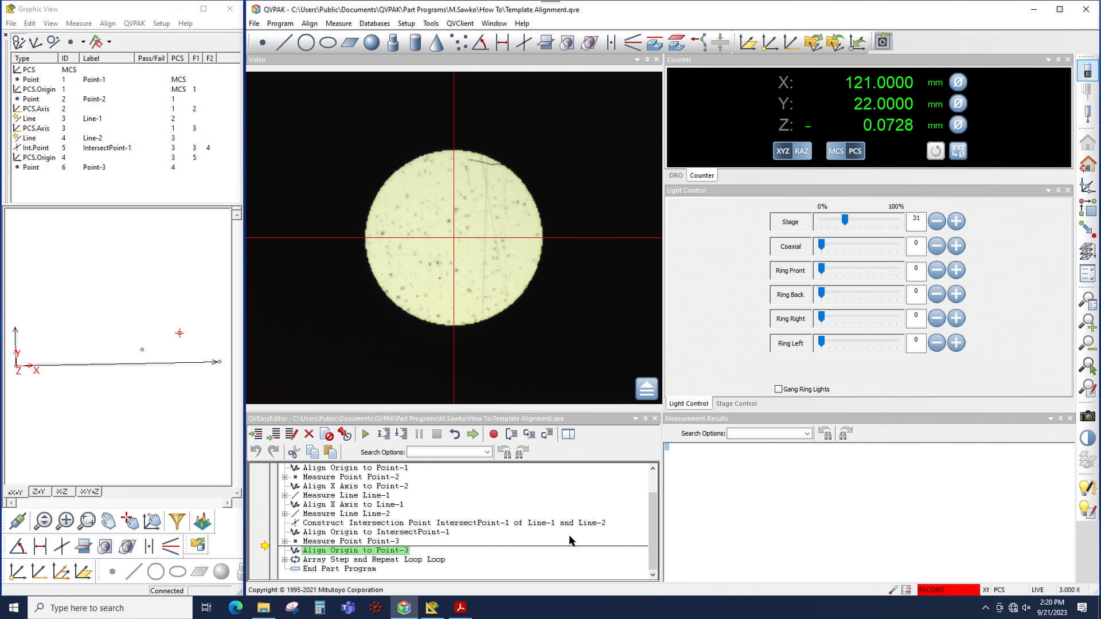
mouse_move(365, 544)
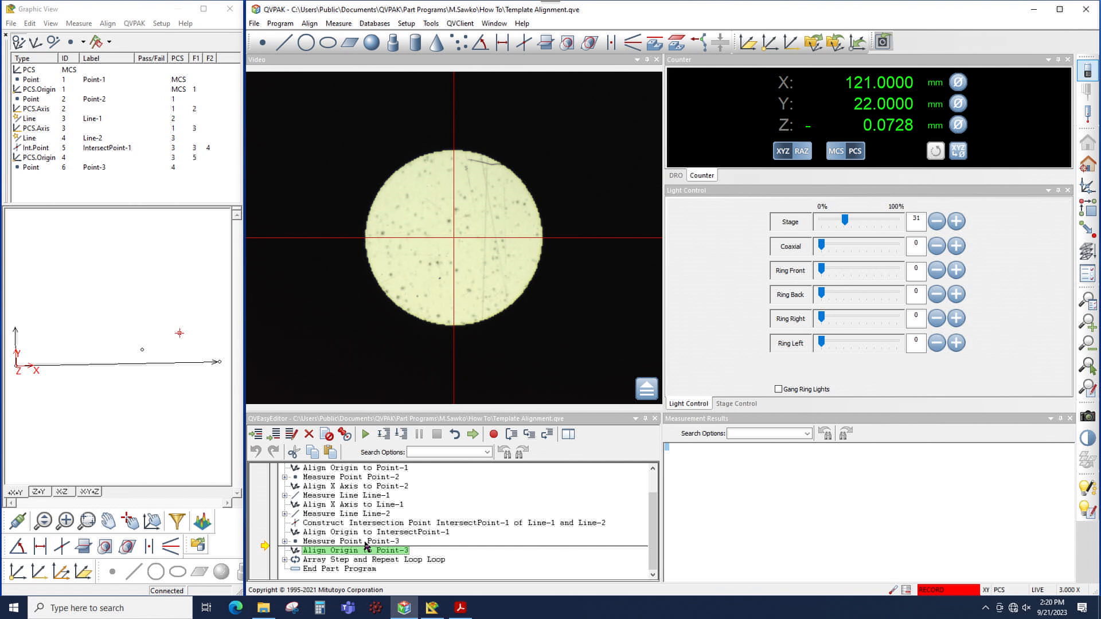
- Delete the Measure Point Point-3 step, confirming both the deletion and the alignment warning
right_click(353, 541)
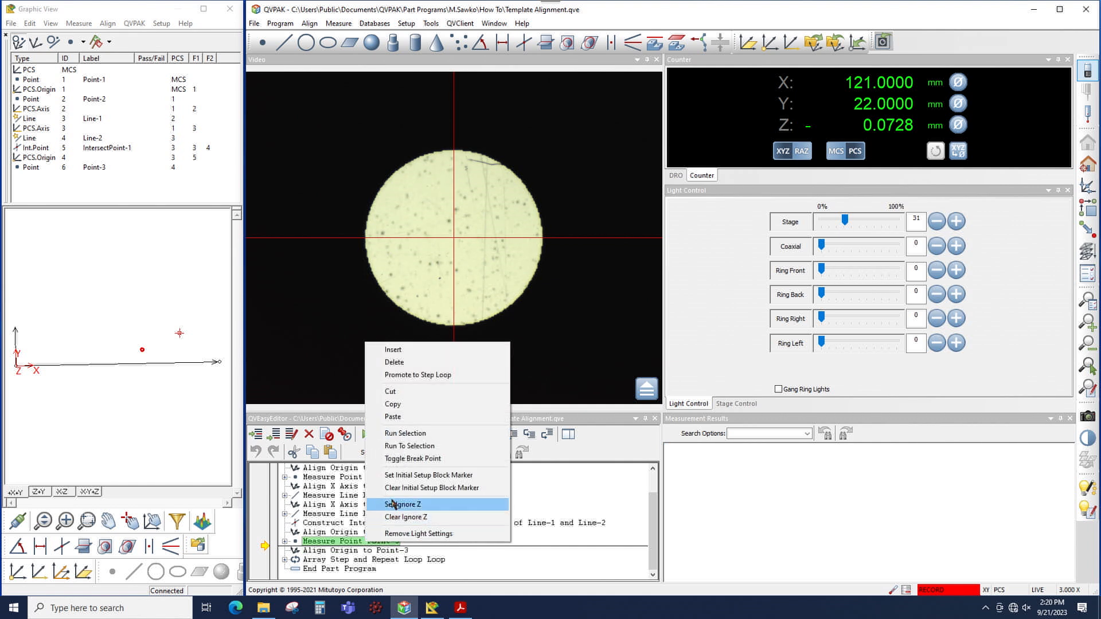
click(401, 505)
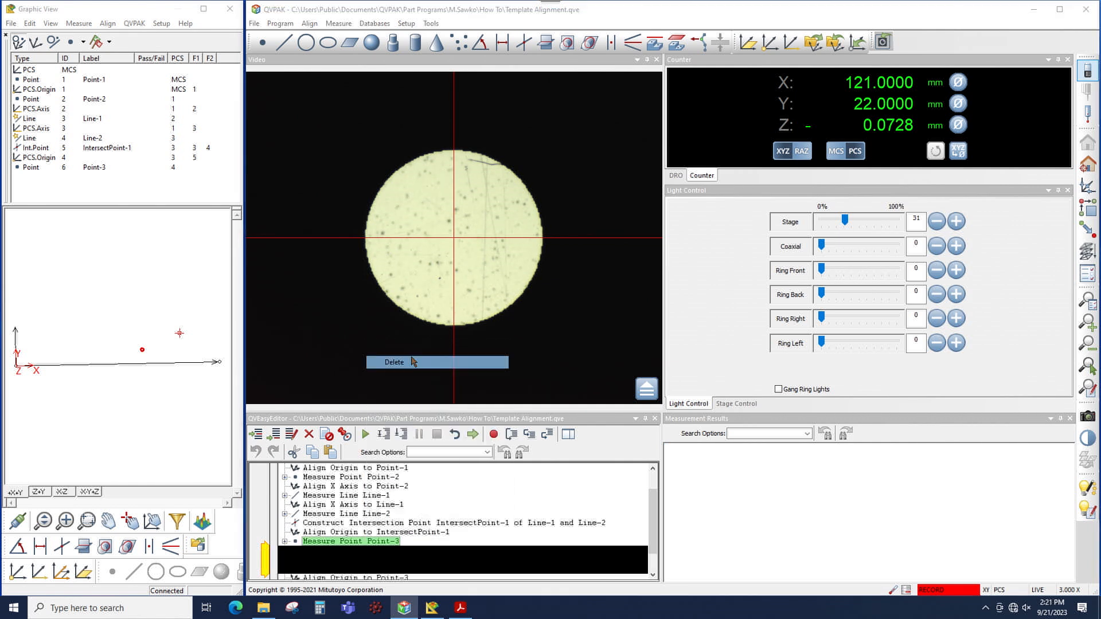
click(394, 363)
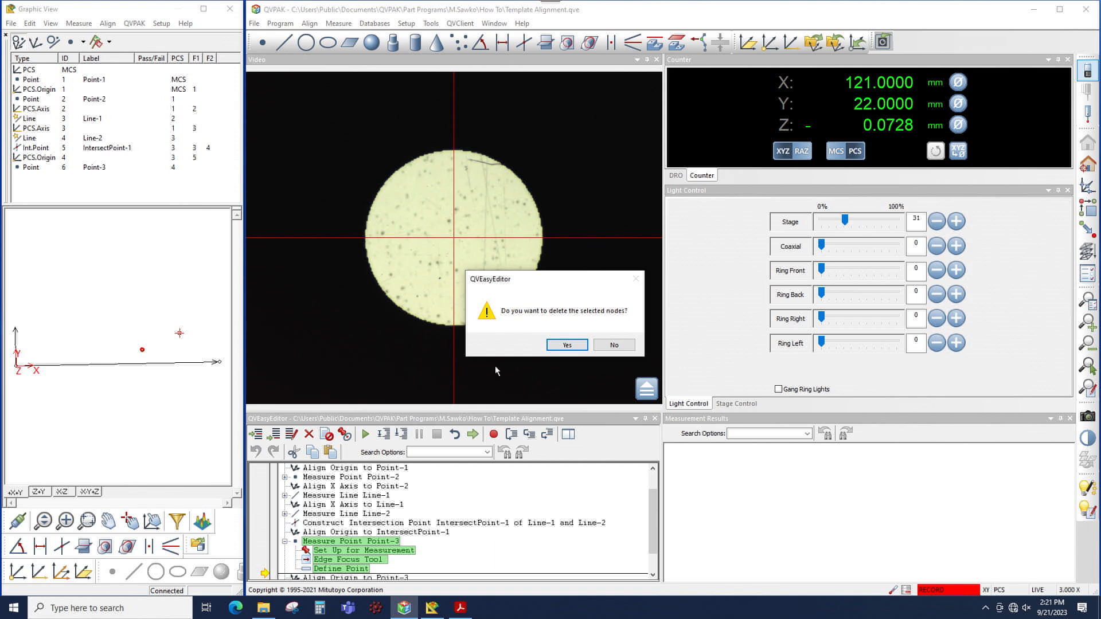
click(567, 345)
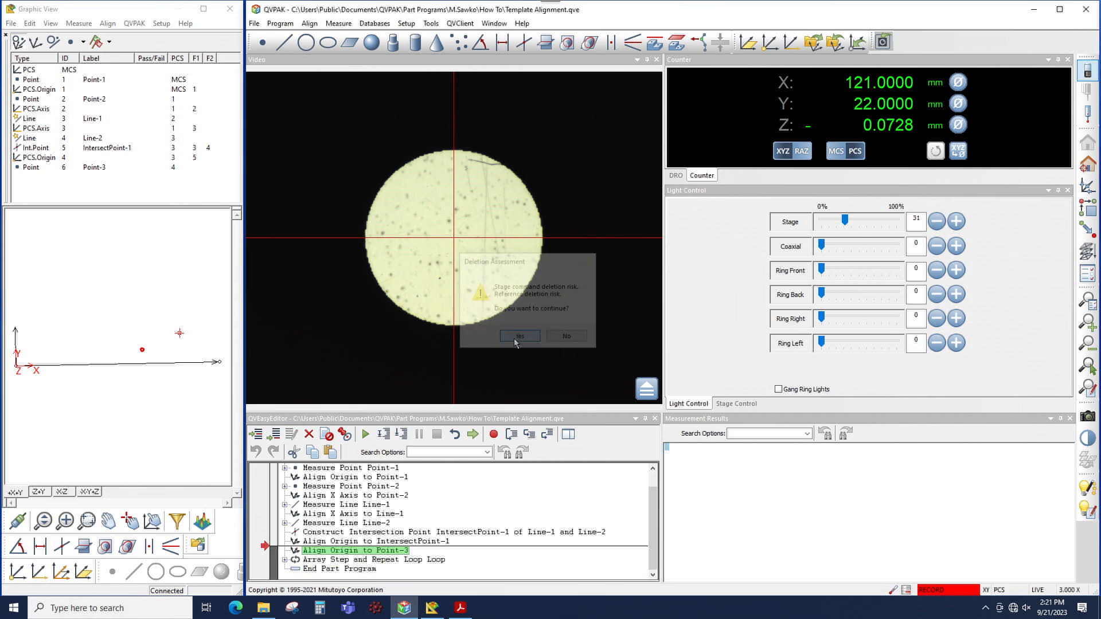
click(518, 336)
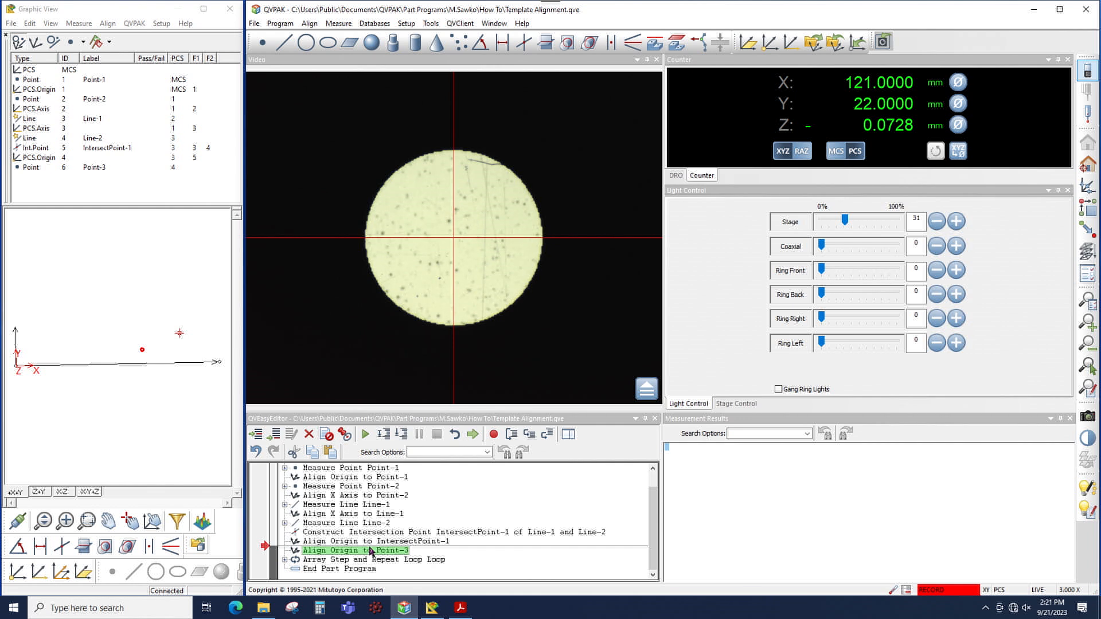